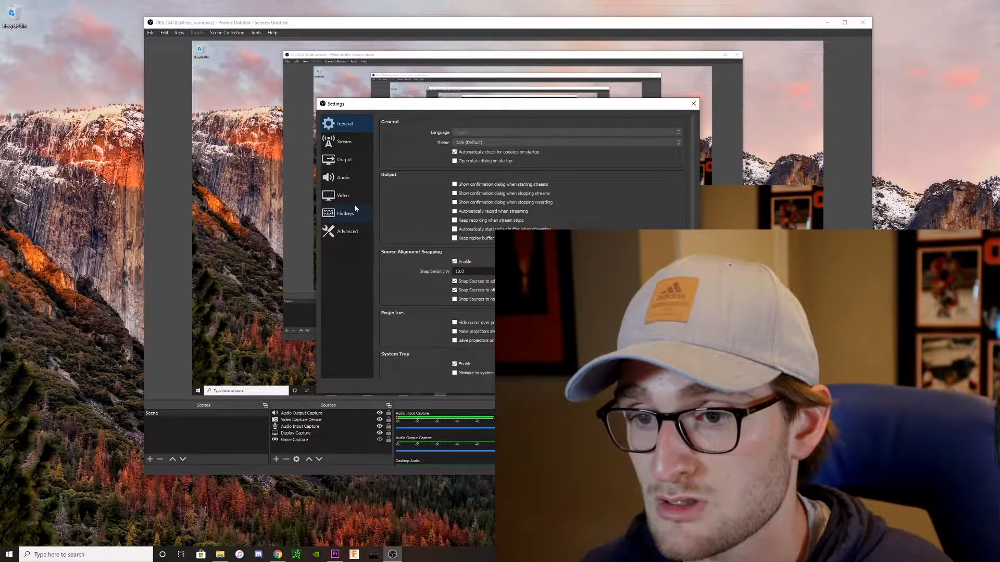
- Show the OBS Video settings page, with Base and Output resolution locked during active output
{"action": "left_click", "coordinate": [343, 196]}
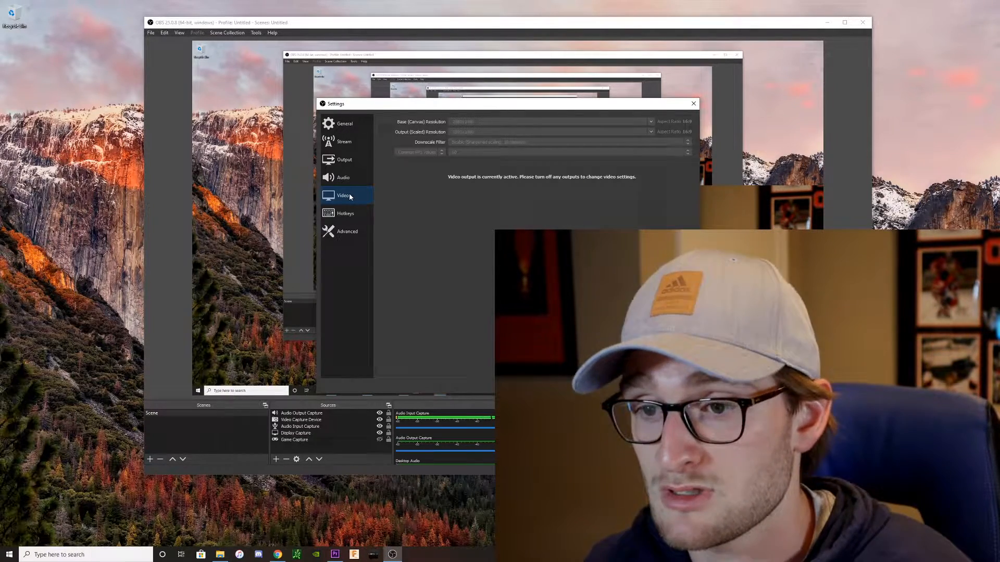
- Close OBS Settings and return to the Modern Warfare Choose Loadout screen
{"action": "left_click", "coordinate": [344, 159]}
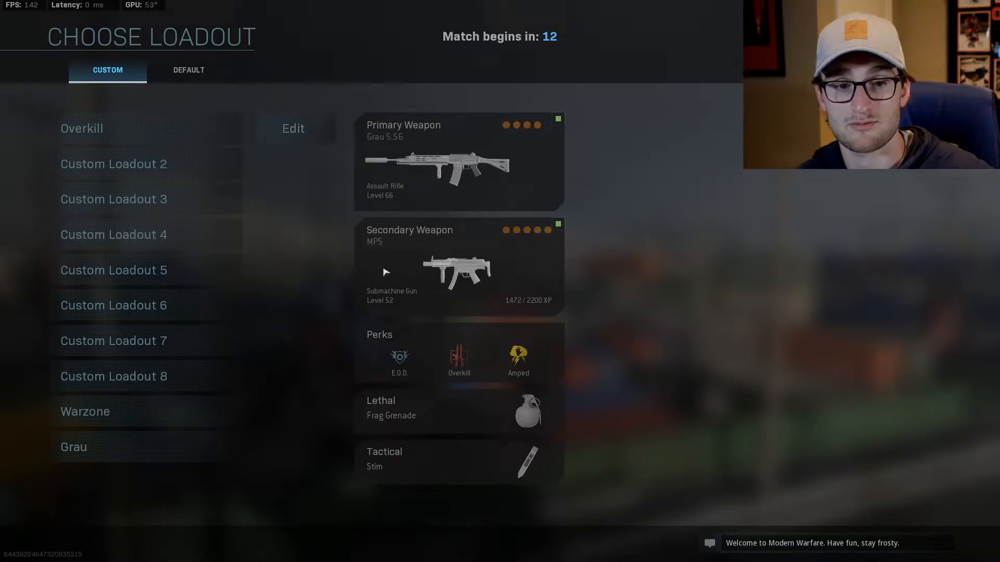
- Pick a custom loadout, play Shipment Domination through the killcam, then pause the match
{"action": "left_click", "coordinate": [114, 164]}
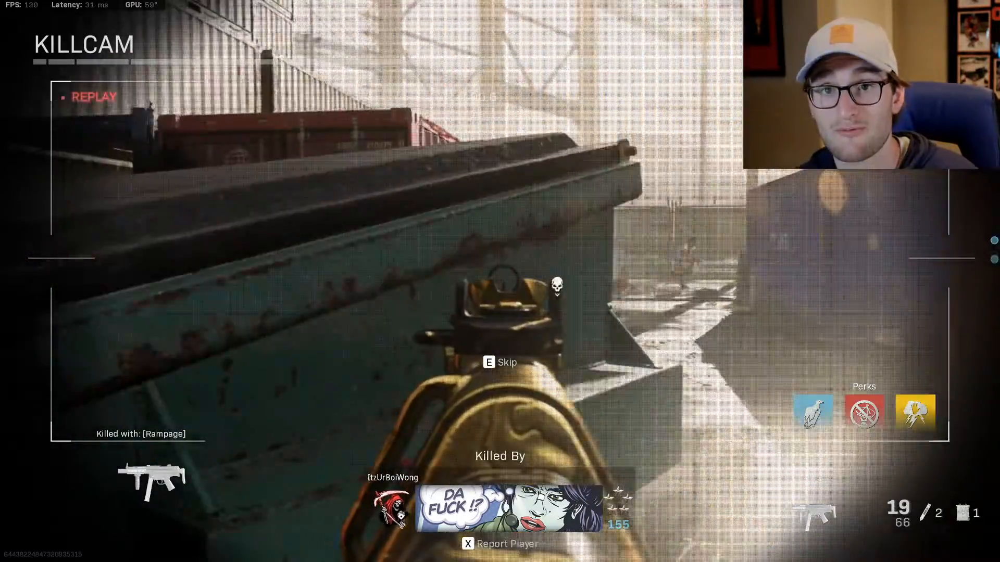
{"action": "key", "text": "escape"}
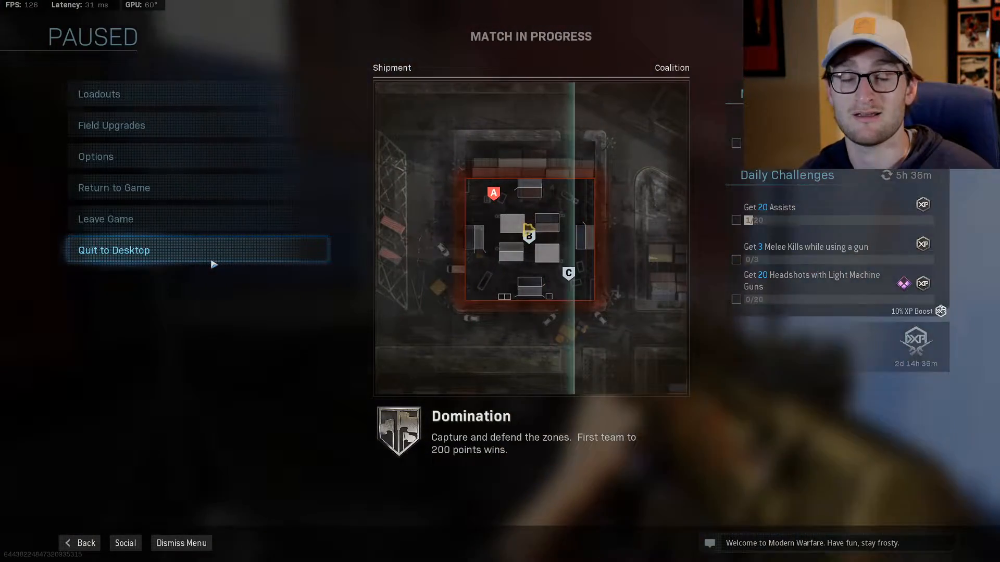
{"action": "mouse_move", "coordinate": [97, 268]}
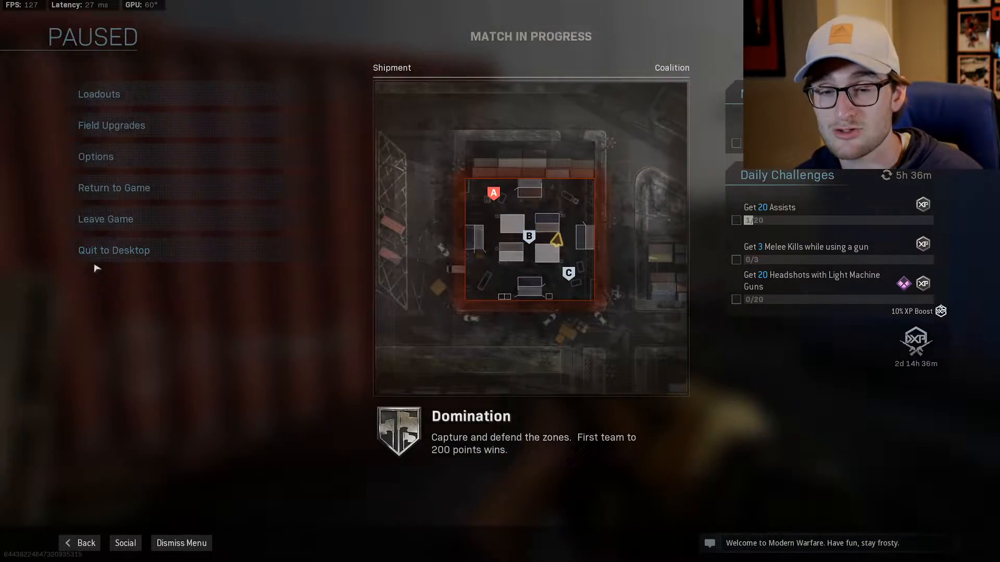
{"action": "mouse_move", "coordinate": [114, 250]}
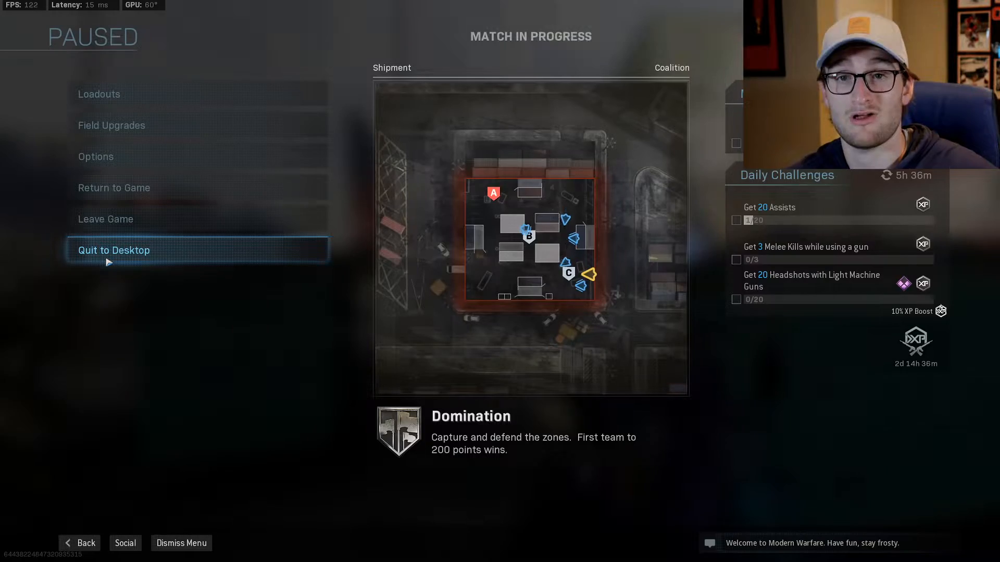
- Choose Quit to Desktop from Modern Warfare's Paused menu
{"action": "left_click", "coordinate": [114, 250]}
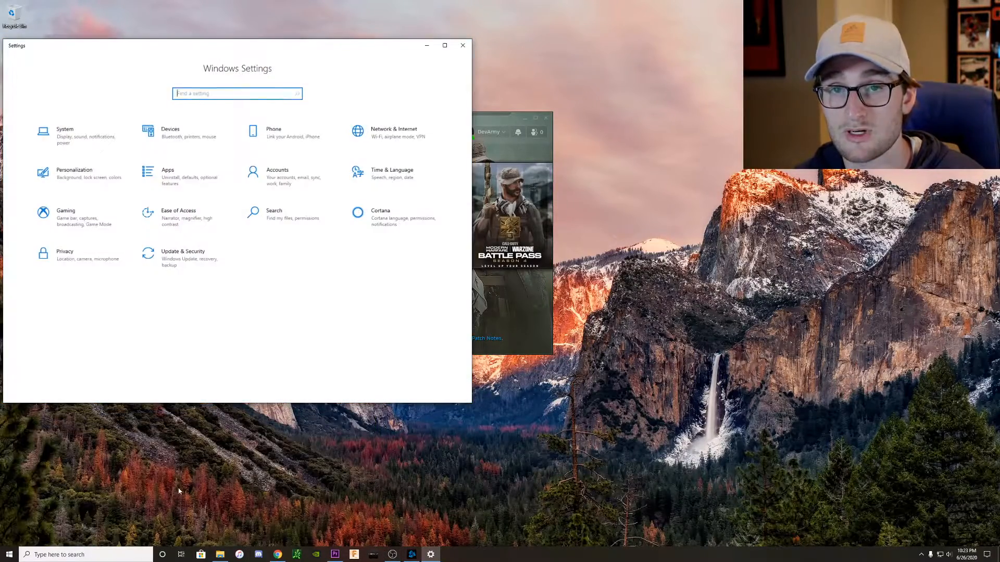
- Find Game Mode via a 'gam' search, turn it off, visit Game bar, then close Settings
{"action": "type", "text": "gam"}
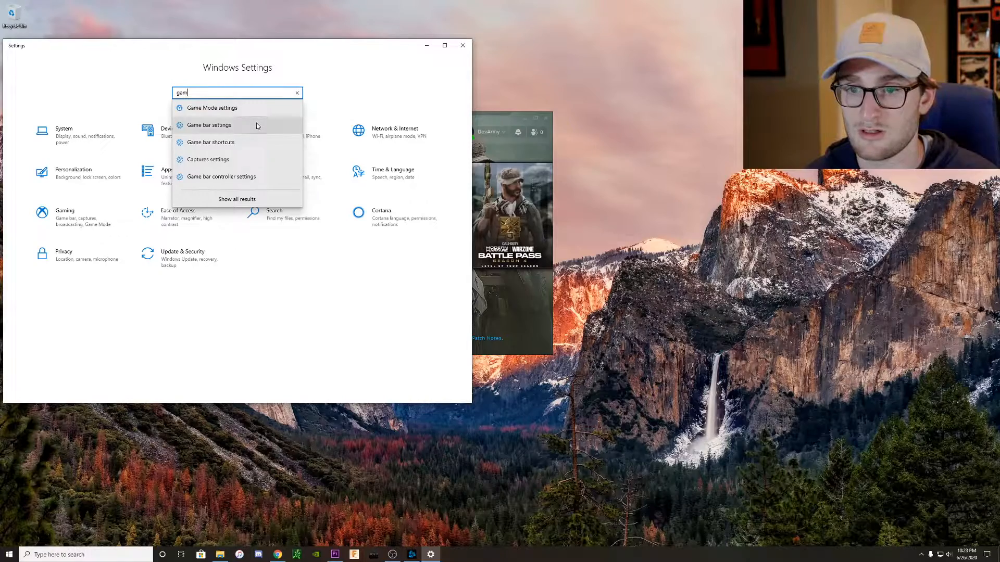
{"action": "left_click", "coordinate": [210, 108]}
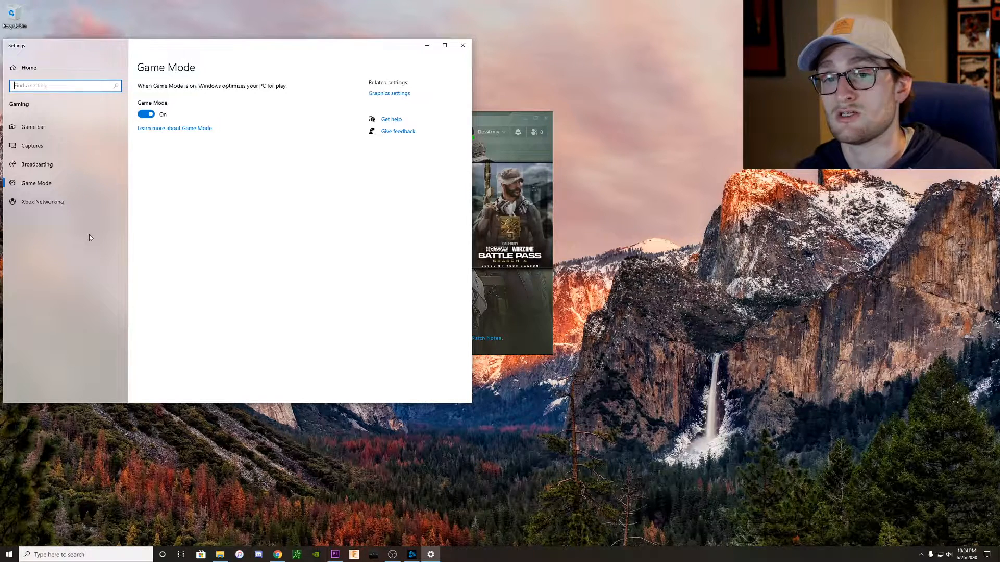
{"action": "left_click", "coordinate": [145, 114]}
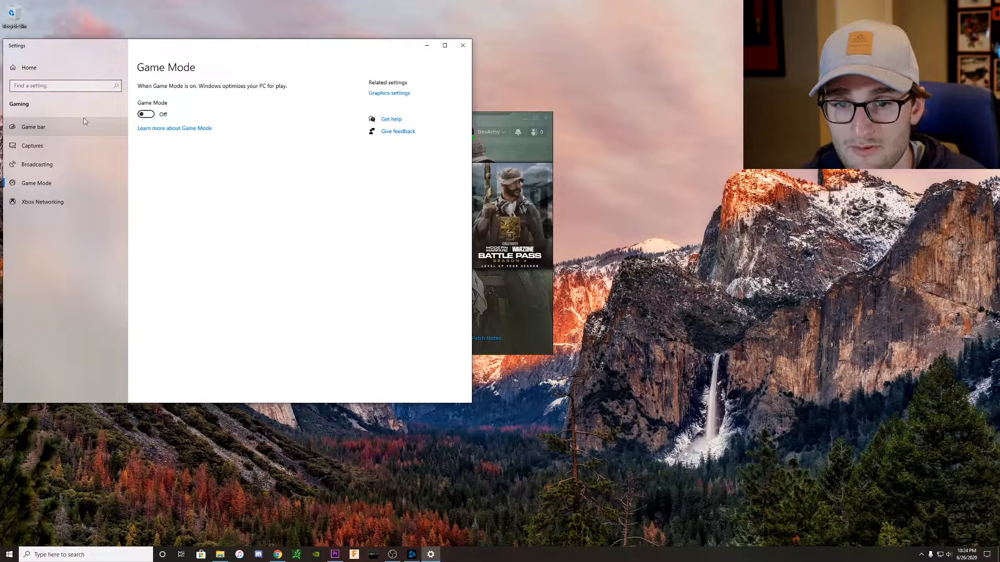
{"action": "left_click", "coordinate": [33, 126]}
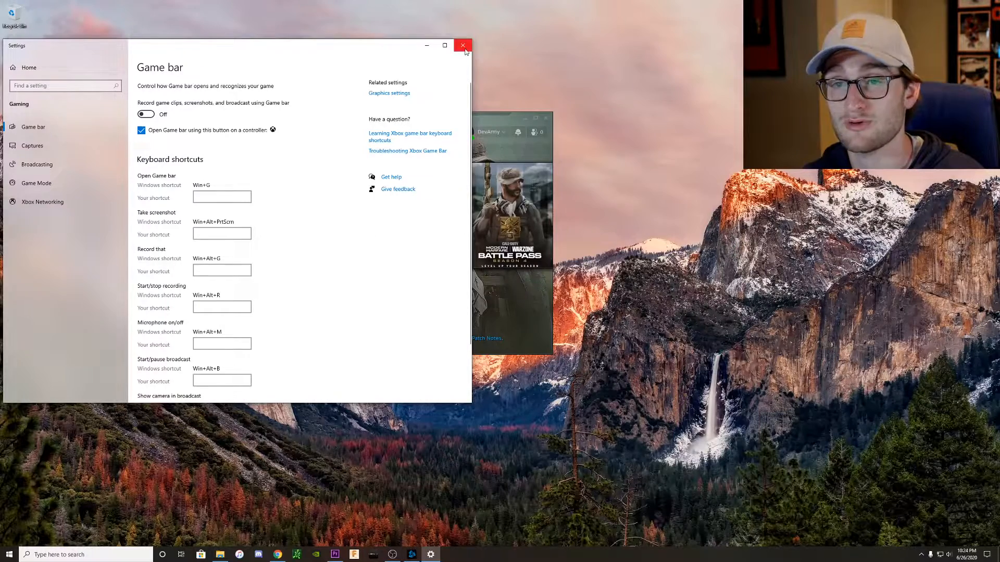
{"action": "left_click", "coordinate": [463, 46]}
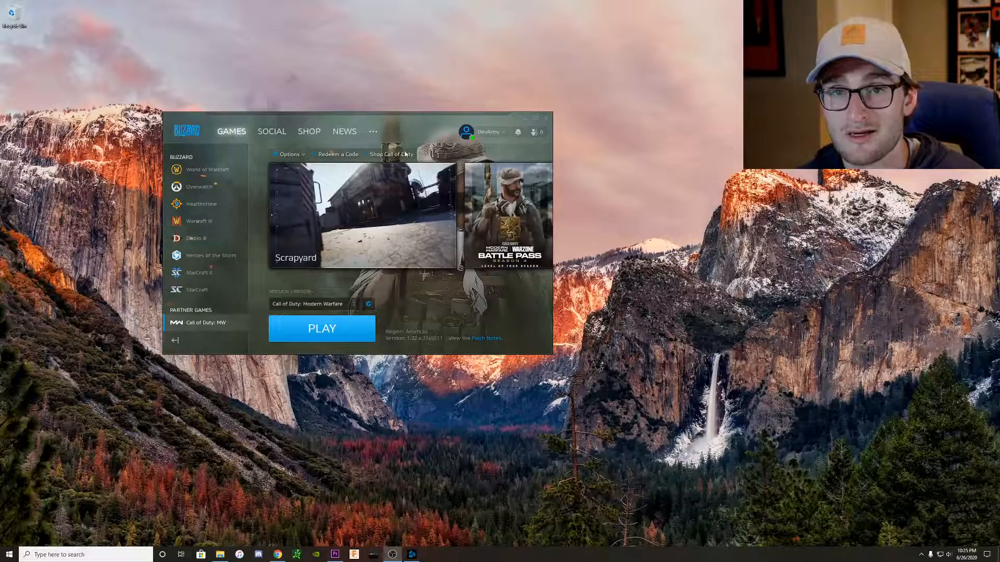
- Launch Modern Warfare from Battle.net and play a multiplayer match until killed
{"action": "left_click", "coordinate": [322, 329]}
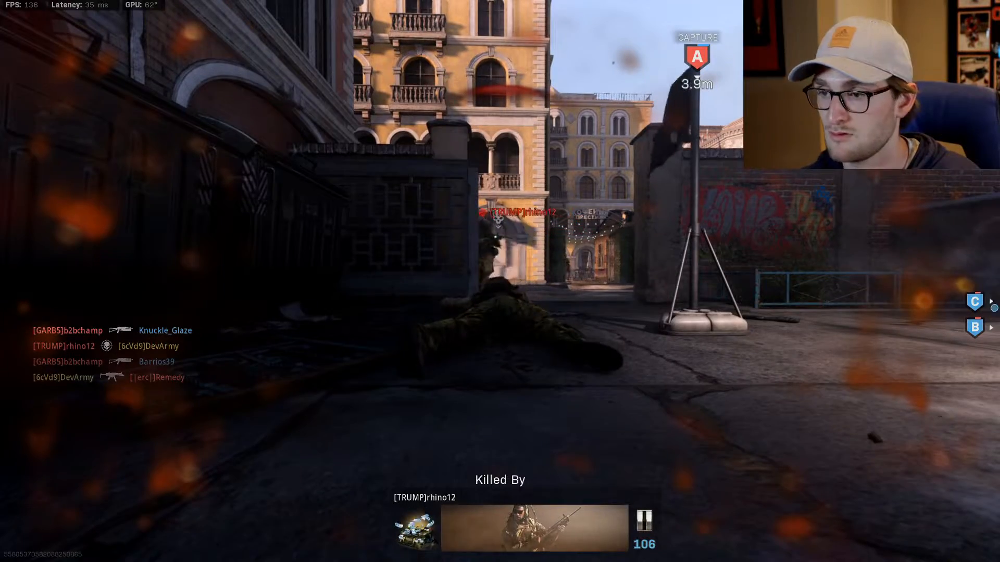
- Set the Graphics gameplay custom framerate limit to 120 from the pause menu and resume playing
{"action": "key", "text": "Escape"}
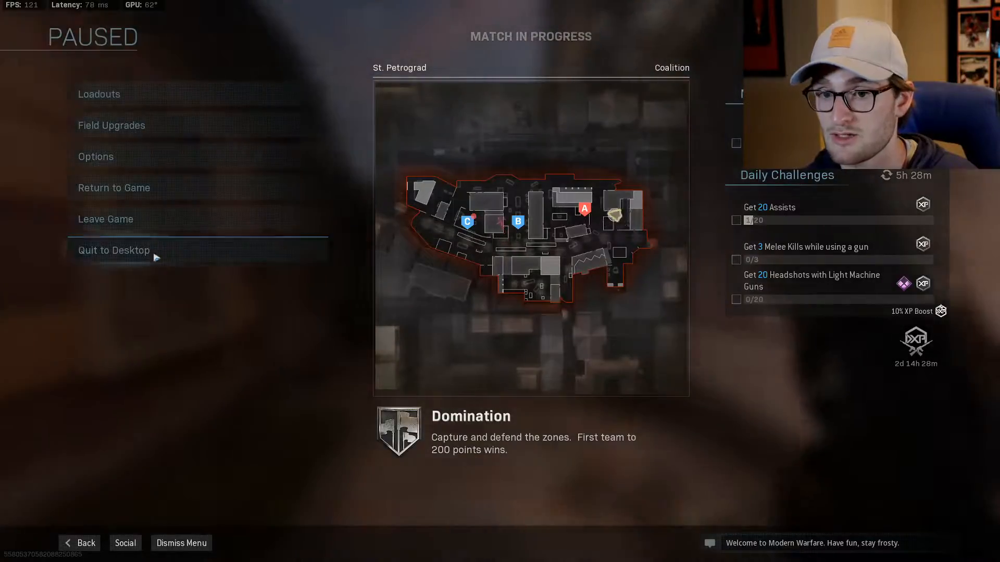
{"action": "left_click", "coordinate": [96, 157]}
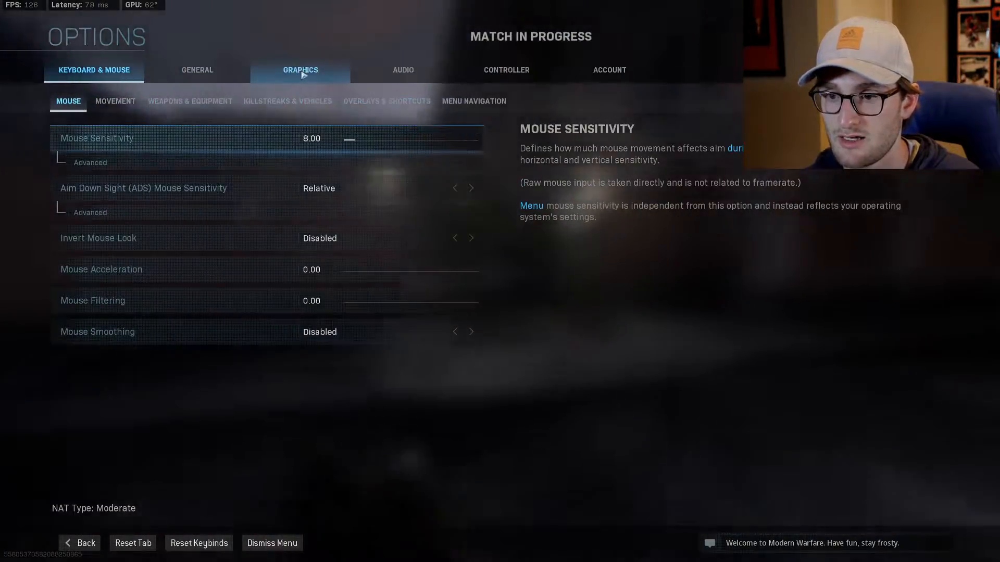
{"action": "left_click", "coordinate": [300, 70]}
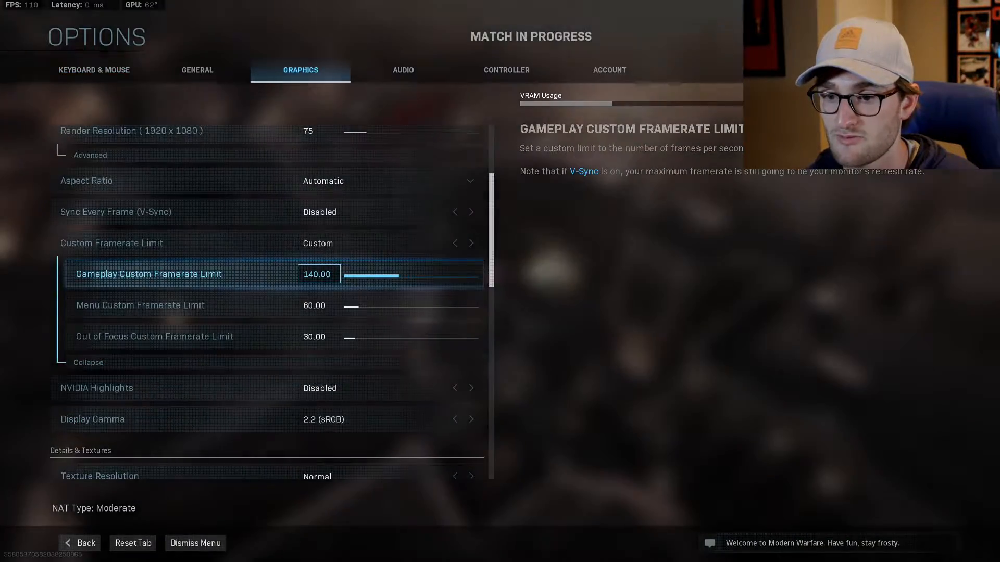
{"action": "type", "text": "120"}
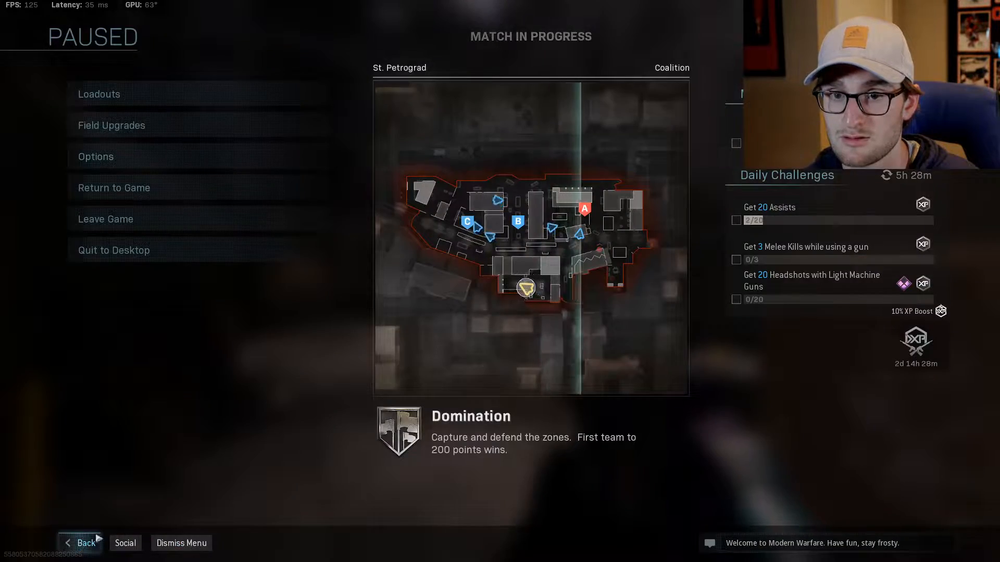
{"action": "left_click", "coordinate": [114, 188]}
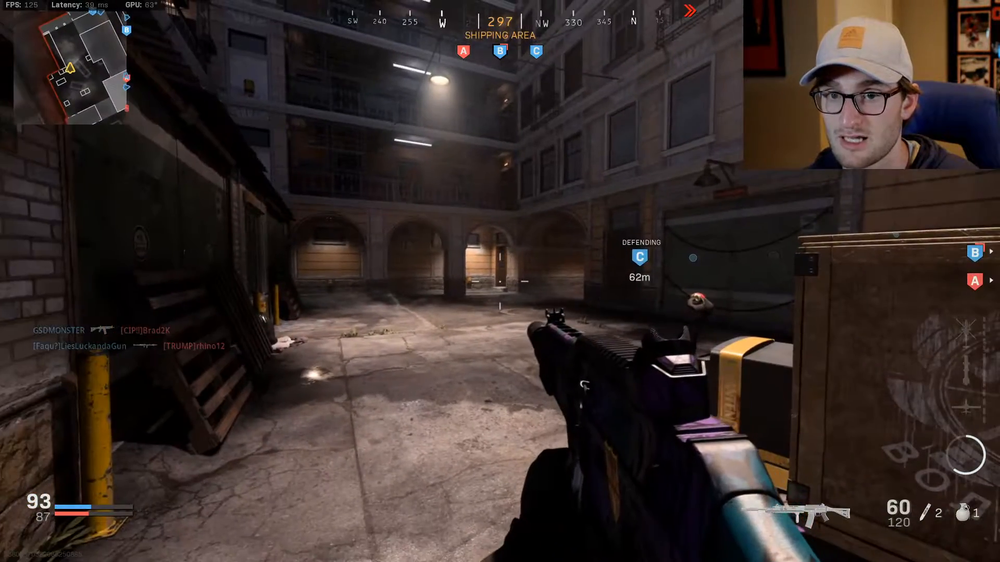